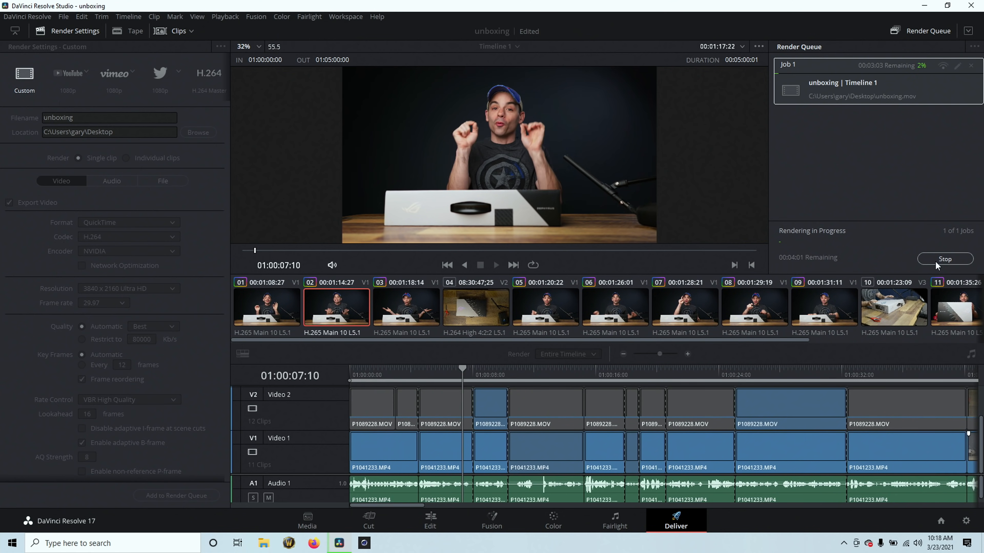
{"action": "left_click", "coordinate": [546, 308]}
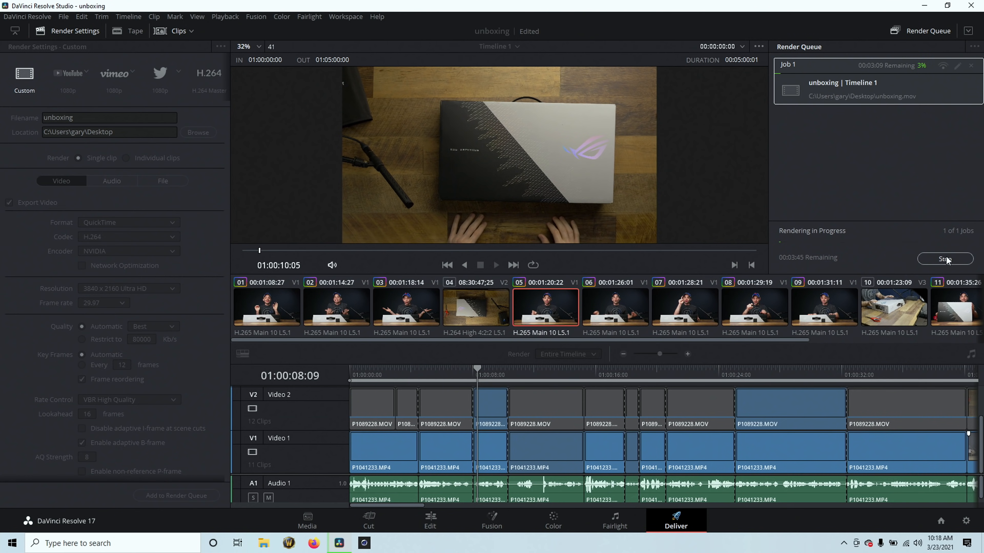